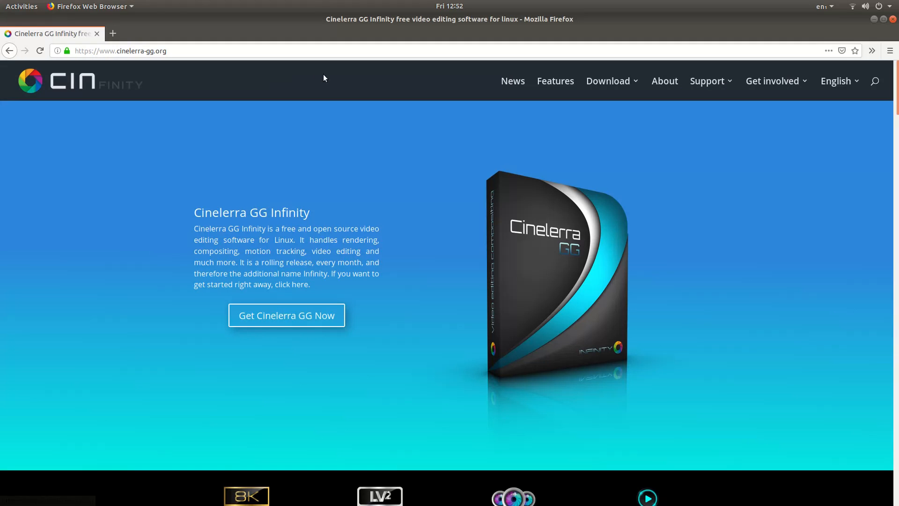
mouse_move(444, 75)
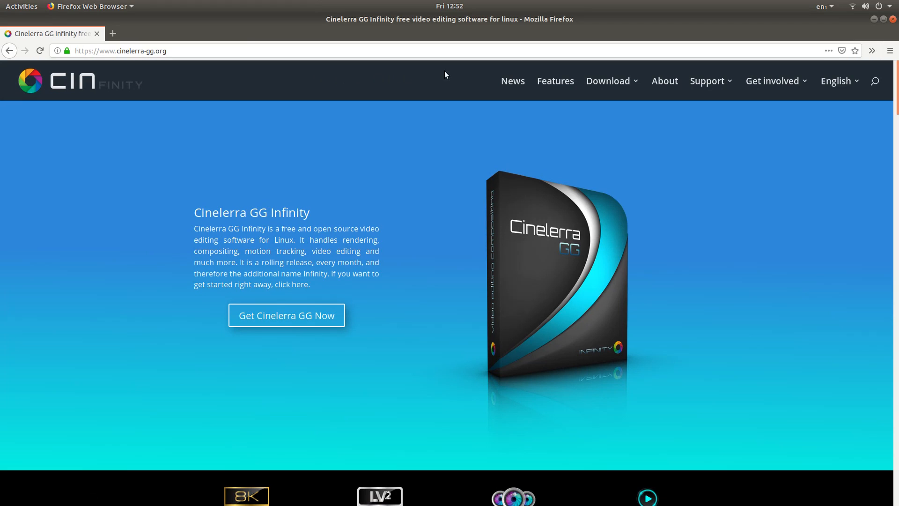
mouse_move(498, 73)
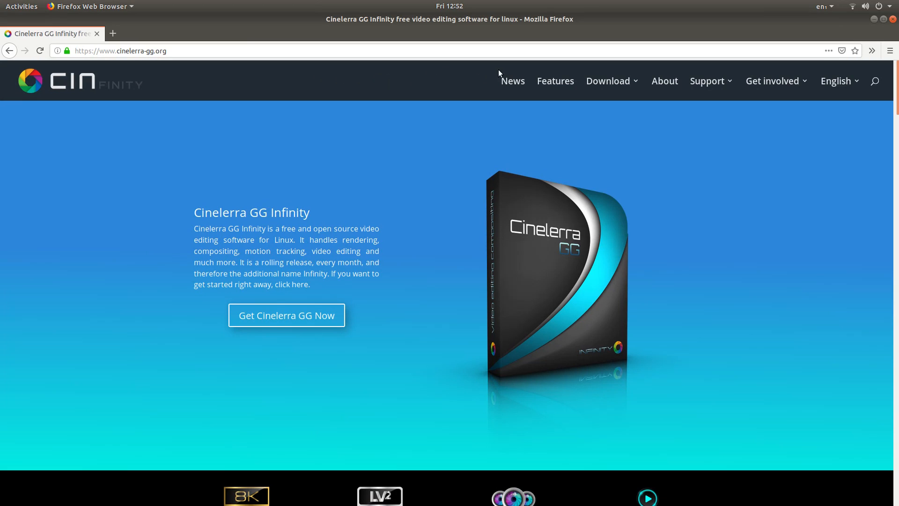
Show the site's download options and scroll to the footer's Download, Support and Get involved links
click(608, 81)
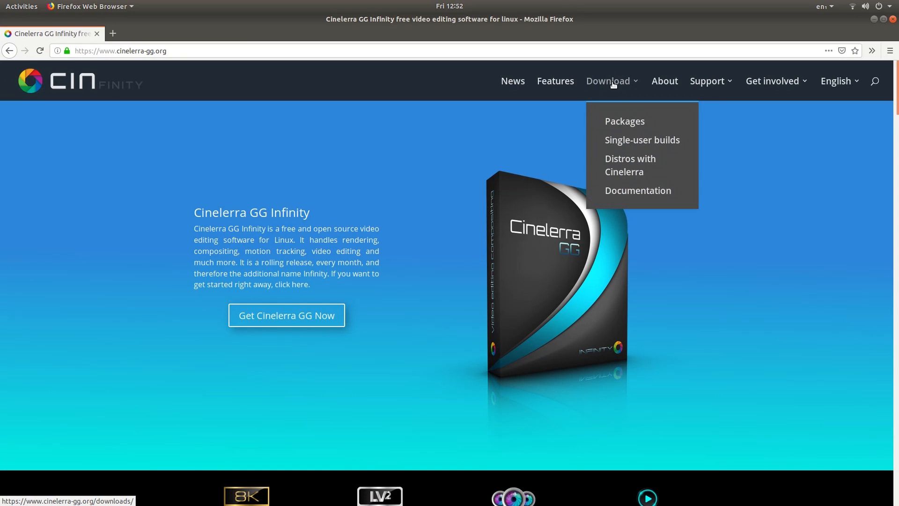
mouse_move(616, 87)
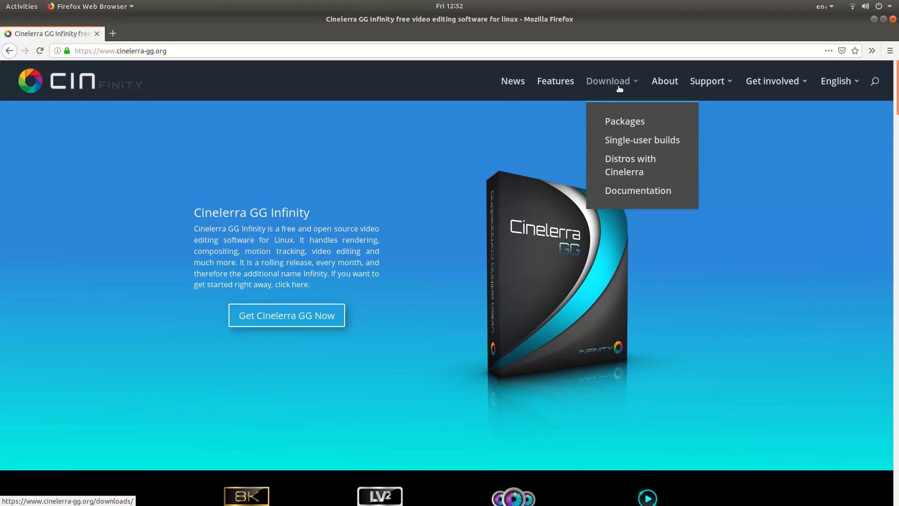
mouse_move(601, 79)
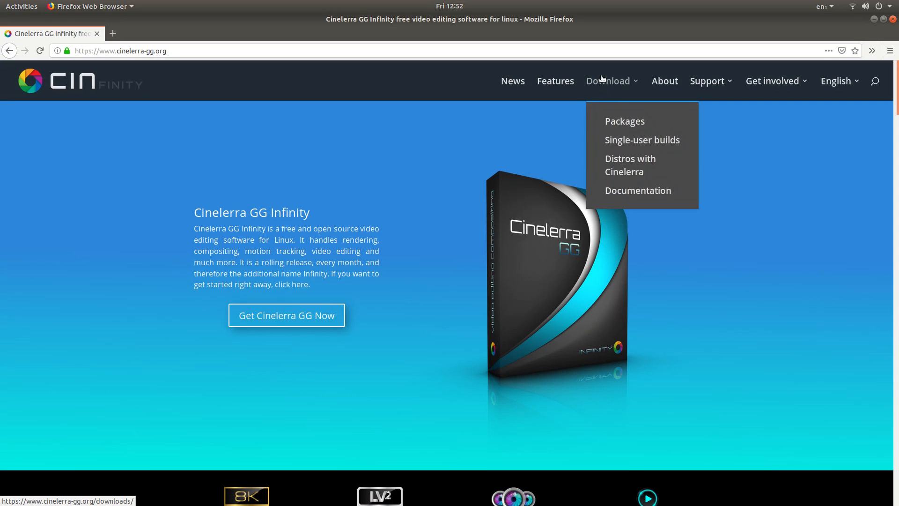
mouse_move(638, 78)
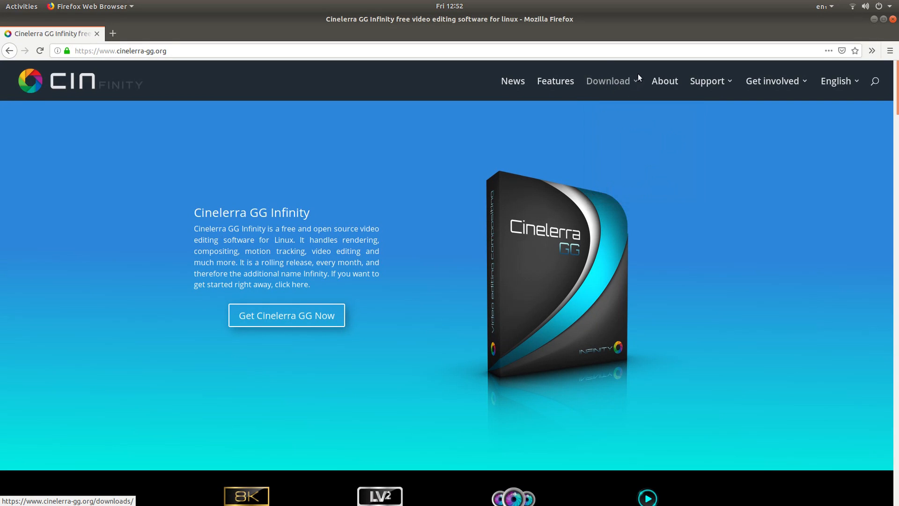
mouse_move(450, 82)
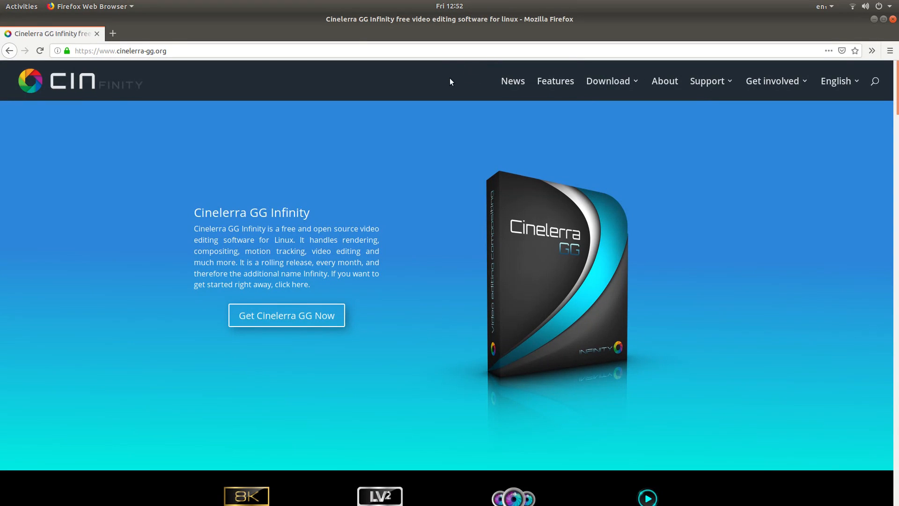
mouse_move(82, 98)
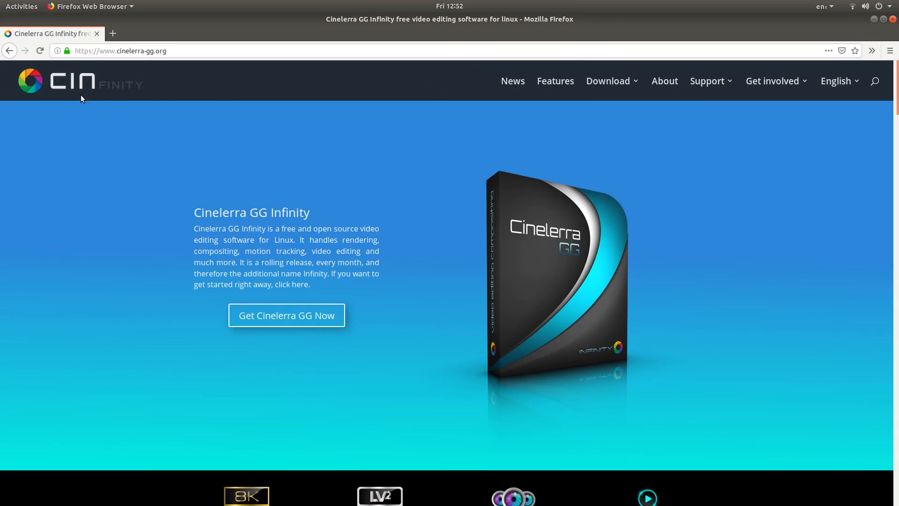
mouse_move(258, 91)
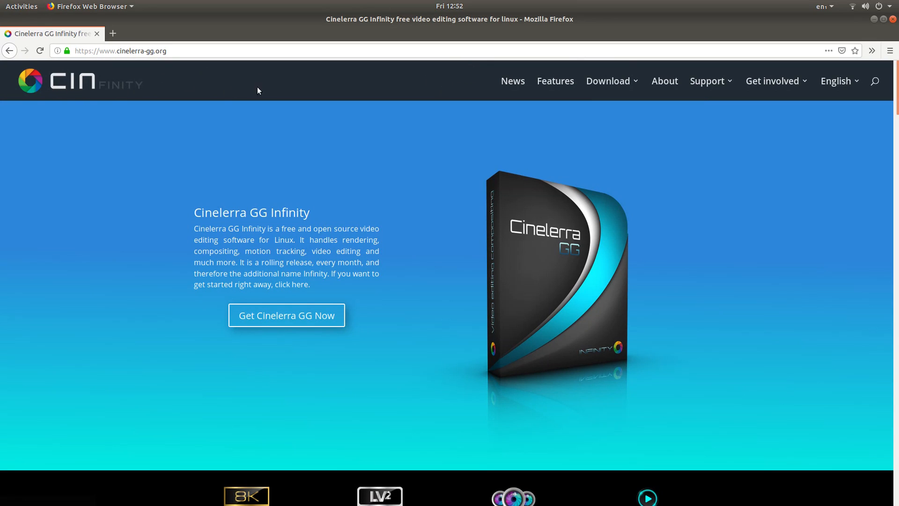
mouse_move(394, 73)
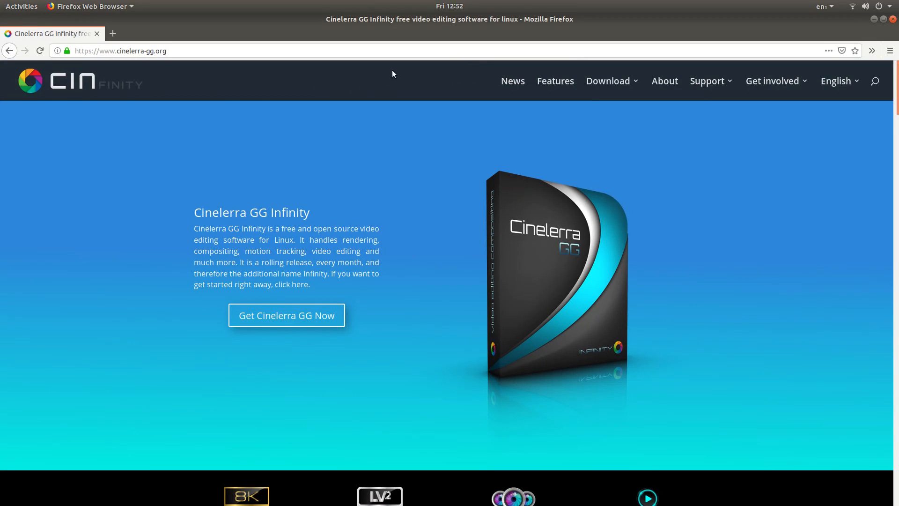
mouse_move(418, 82)
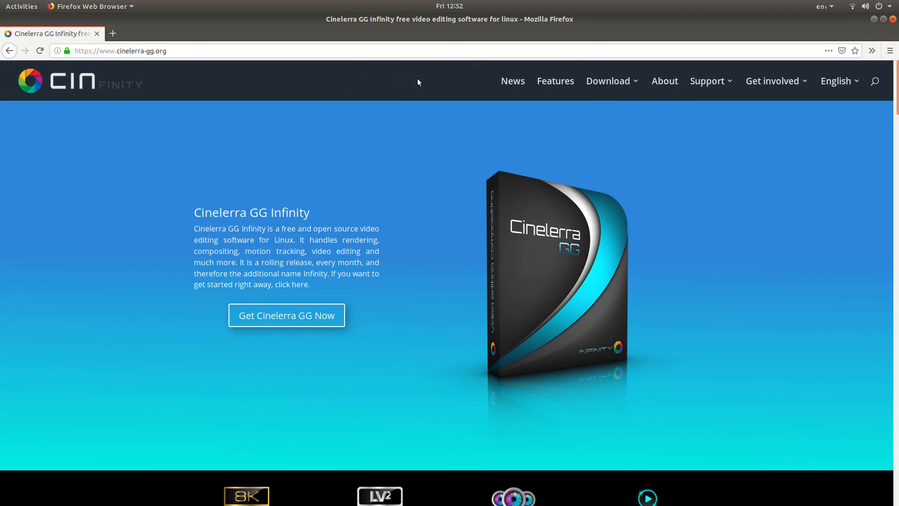
mouse_move(474, 74)
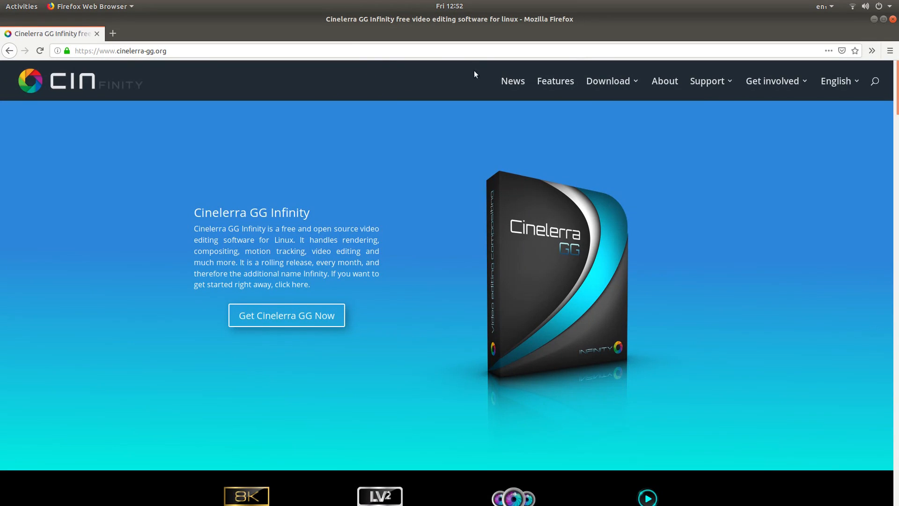
mouse_move(75, 90)
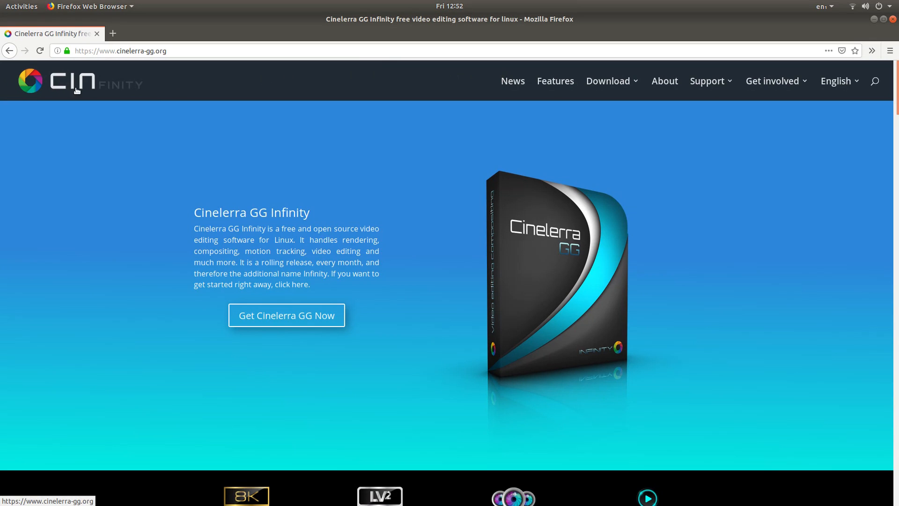
mouse_move(394, 90)
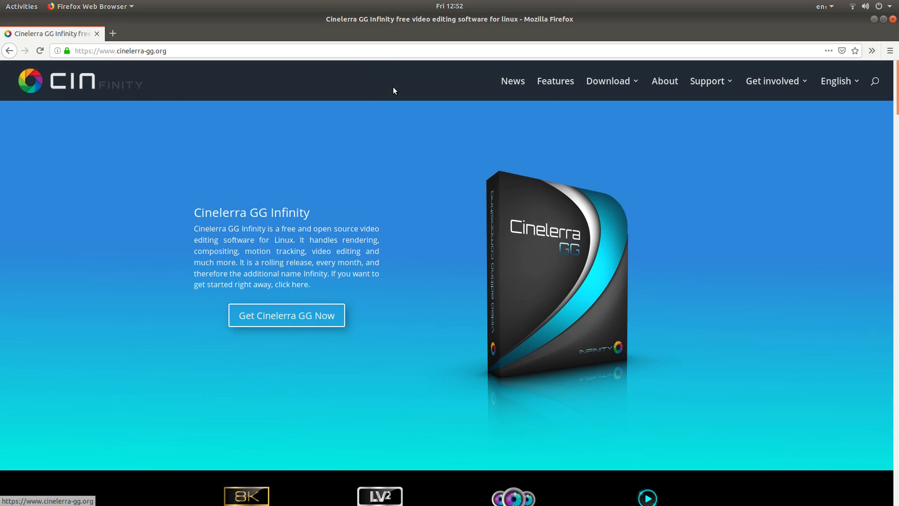
mouse_move(390, 93)
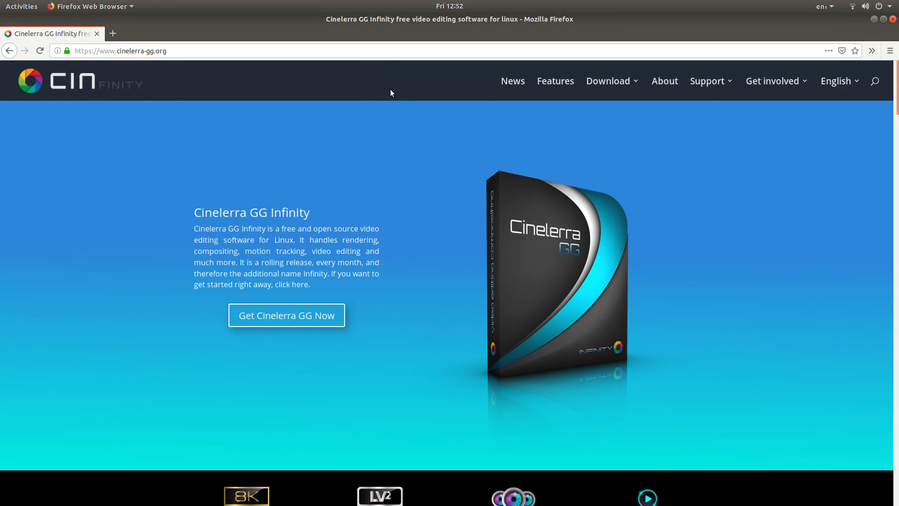
mouse_move(729, 94)
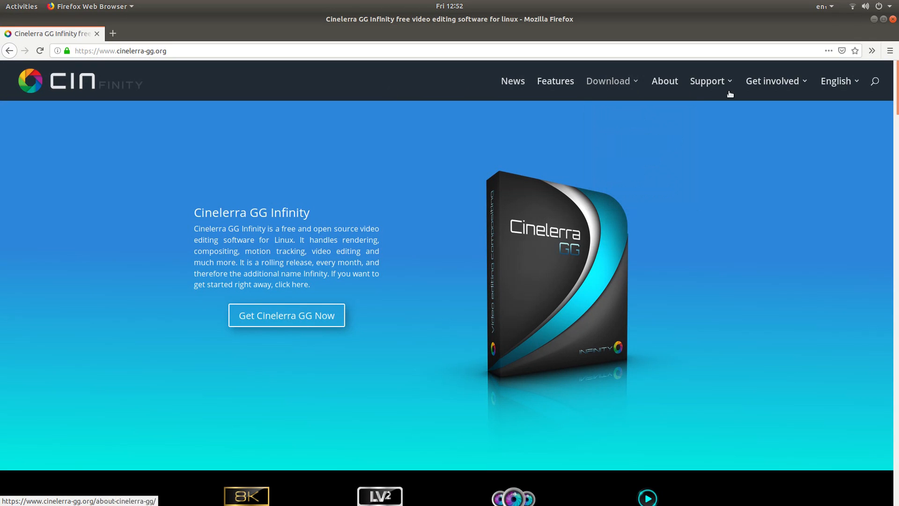
scroll(down, 3)
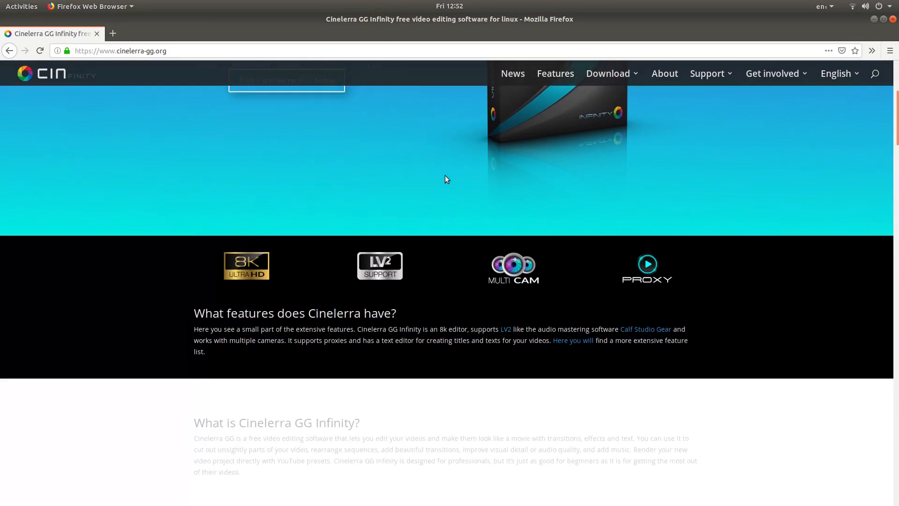
scroll(down, 3)
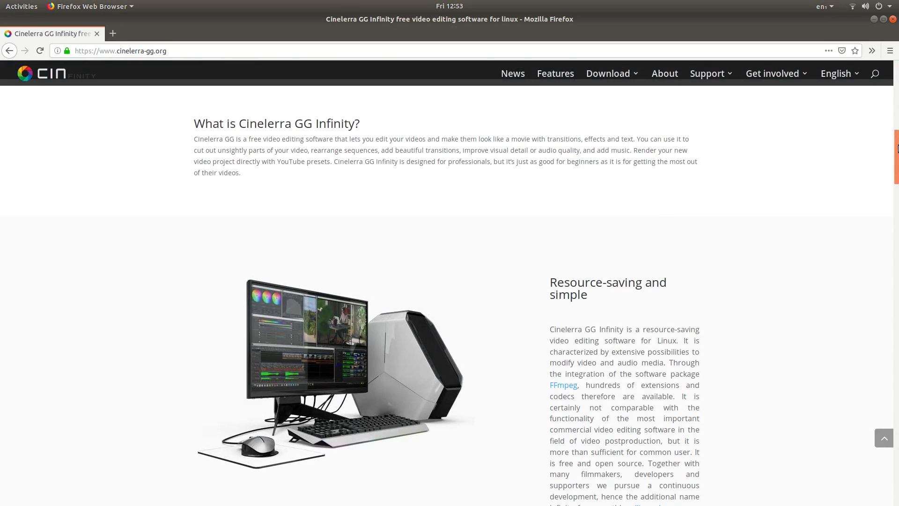
scroll(down, 3)
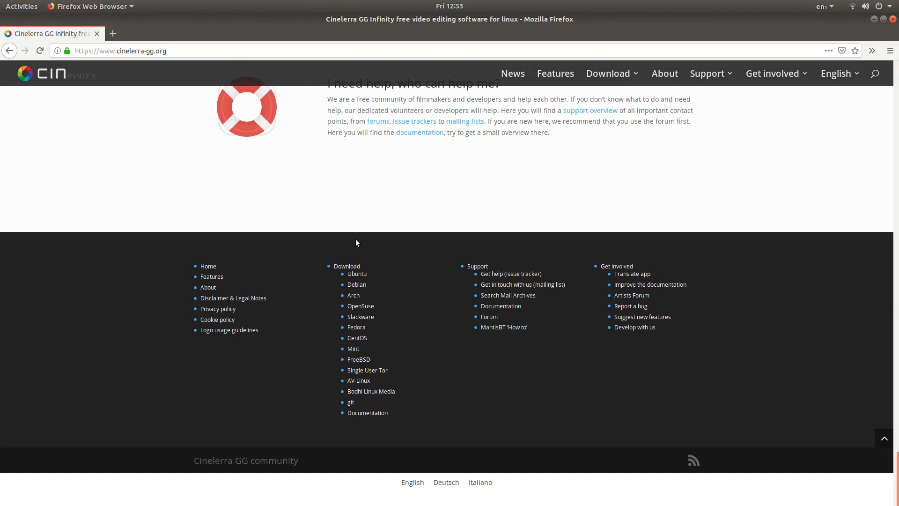
mouse_move(328, 373)
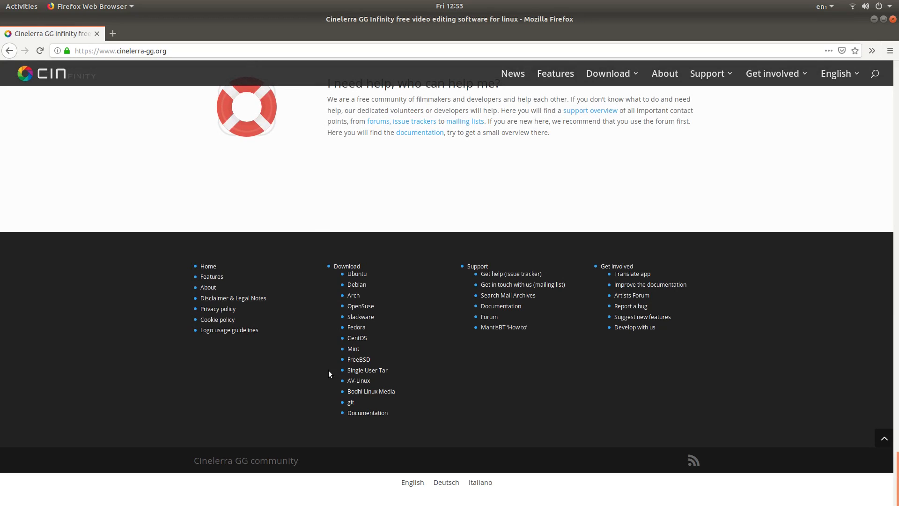
mouse_move(367, 370)
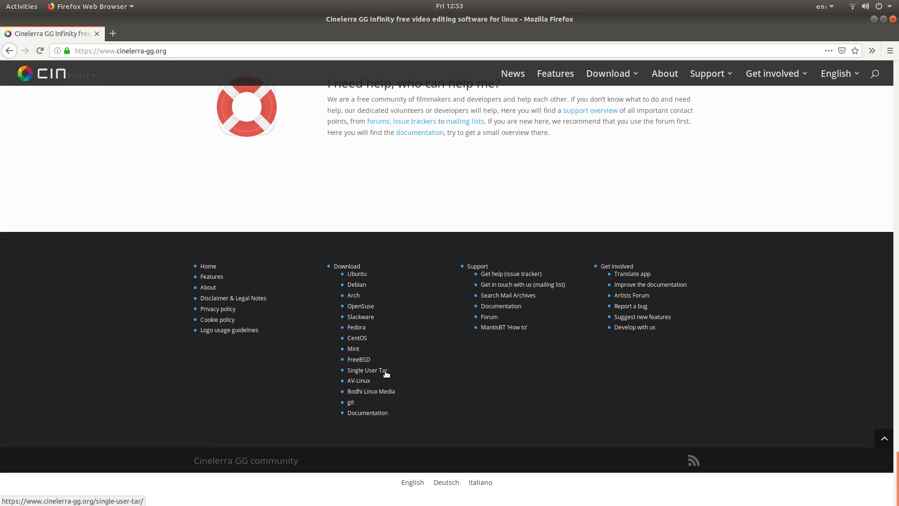
Open the Single User Tar page listing static or shared build directories
click(367, 370)
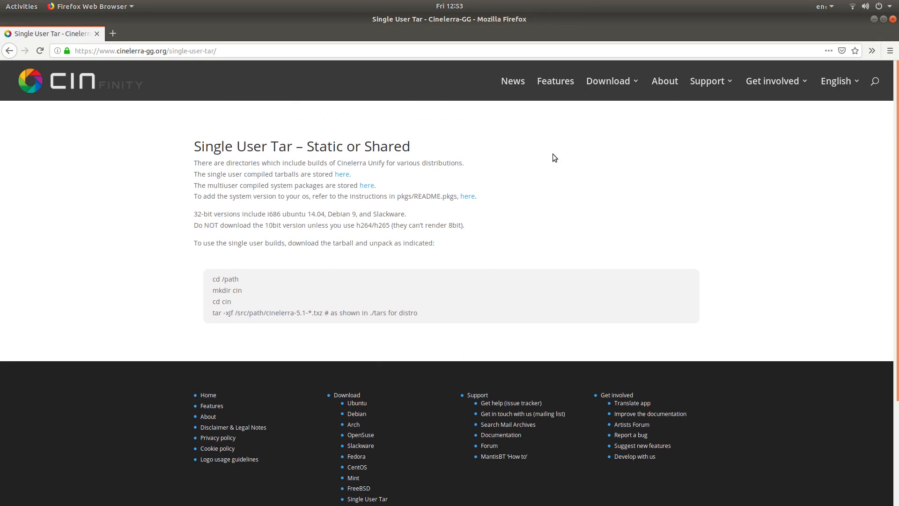
mouse_move(218, 177)
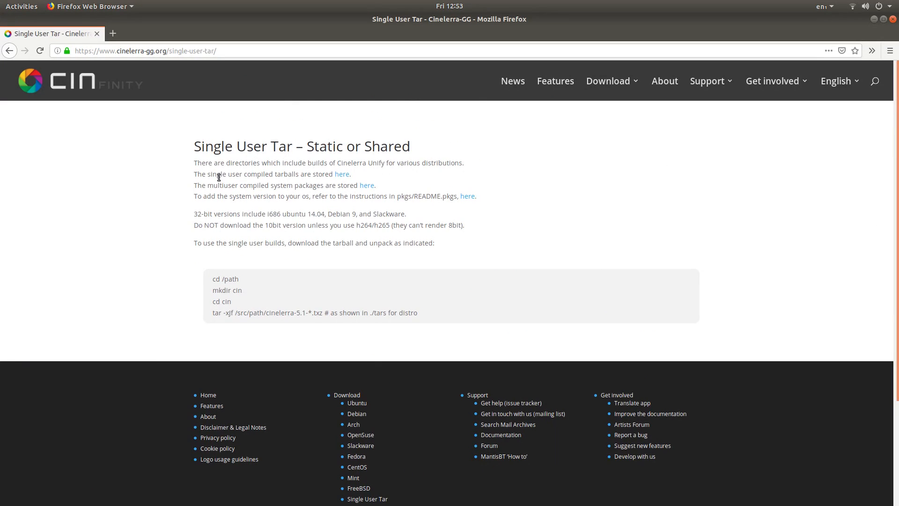
mouse_move(297, 177)
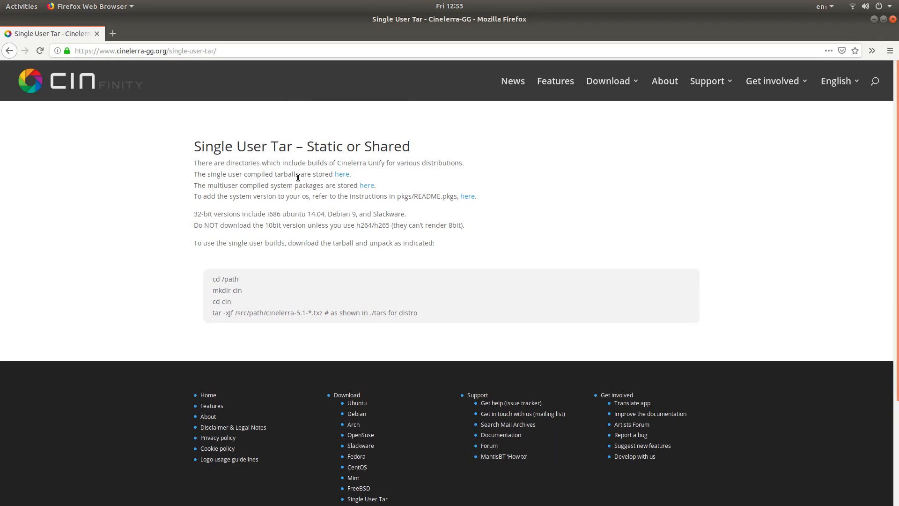
mouse_move(212, 188)
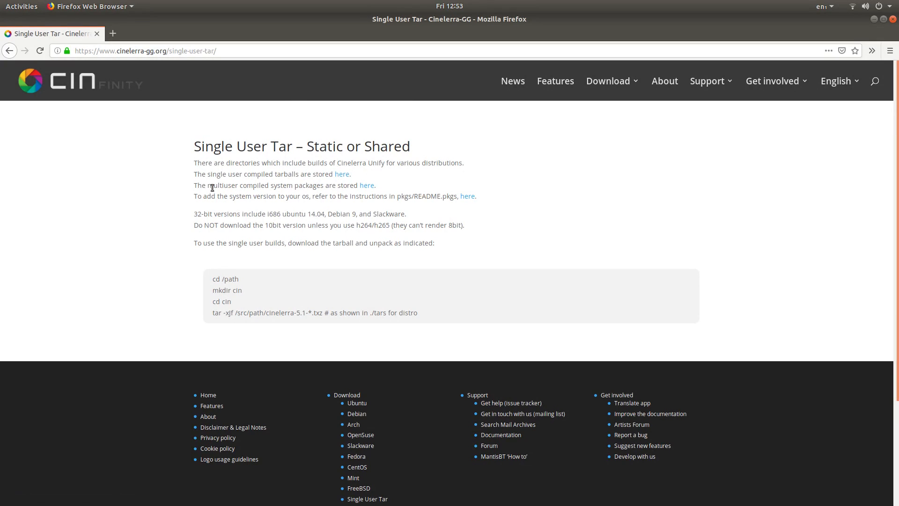
mouse_move(258, 195)
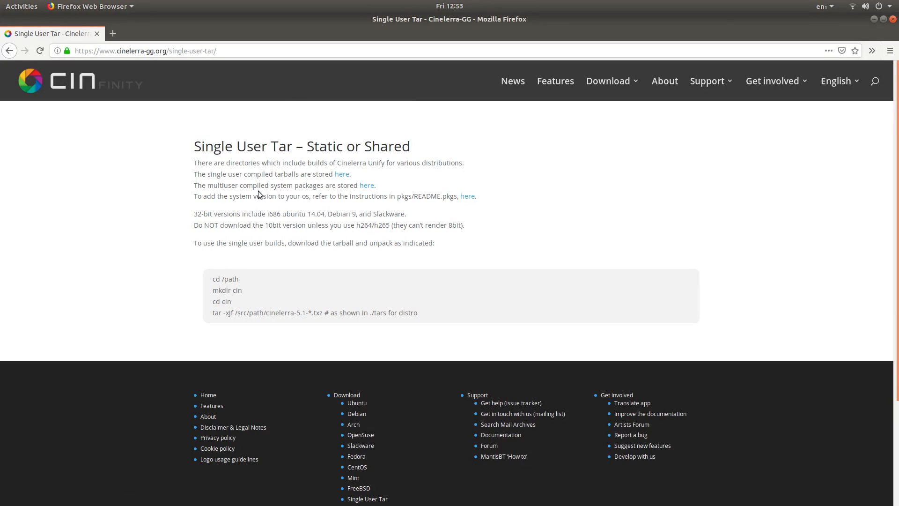
mouse_move(340, 189)
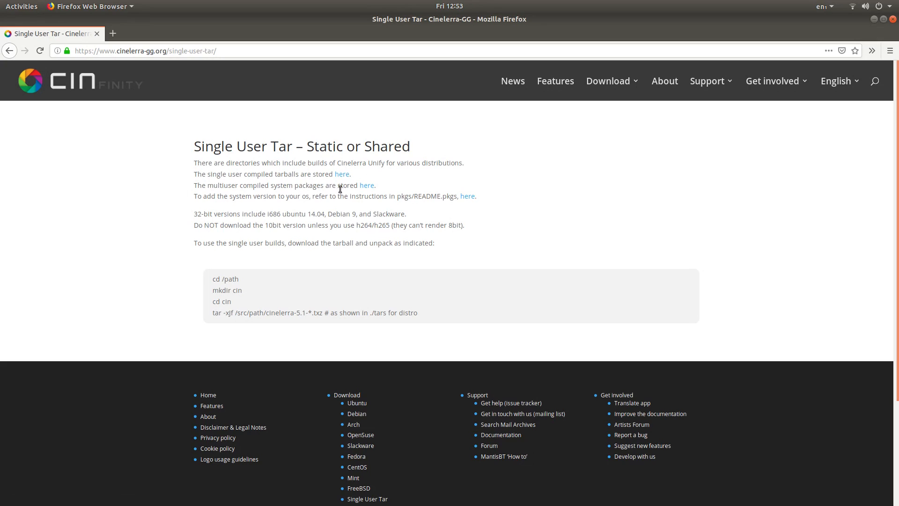
mouse_move(367, 185)
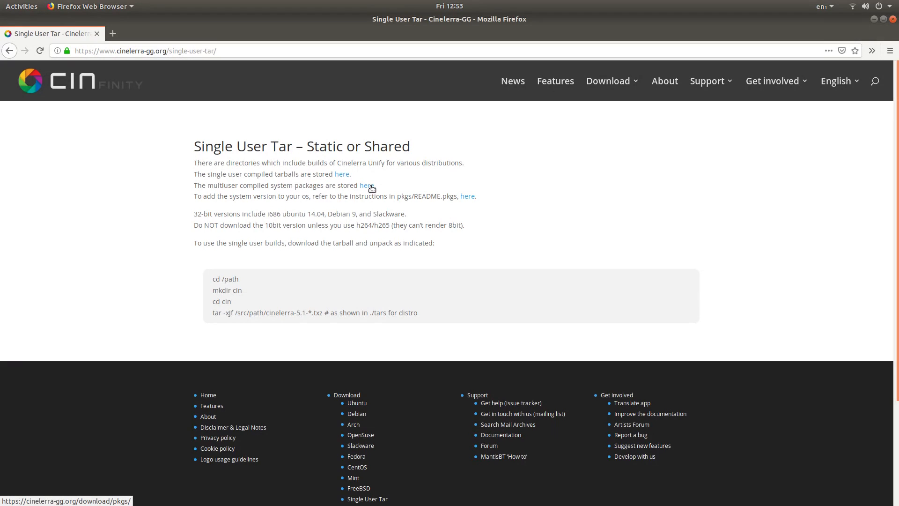
Open the multiuser compiled system packages index via the 'here' link
click(367, 186)
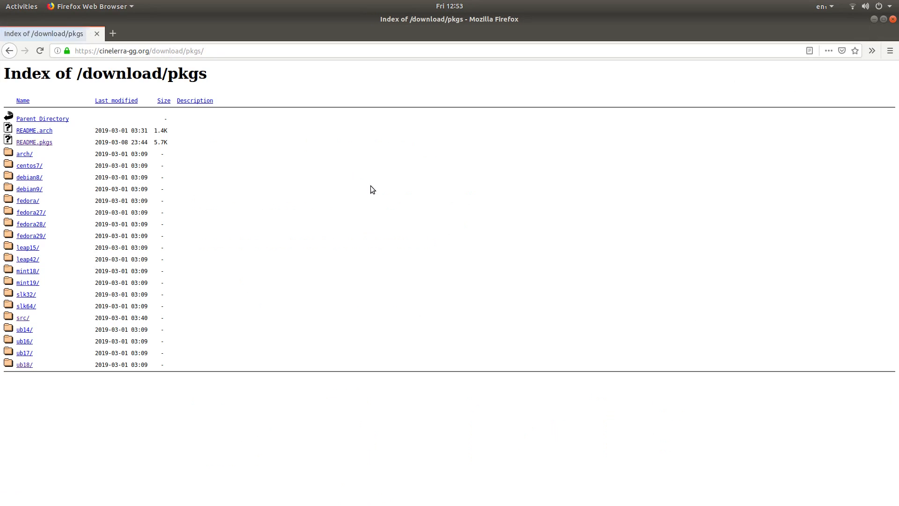
mouse_move(38, 166)
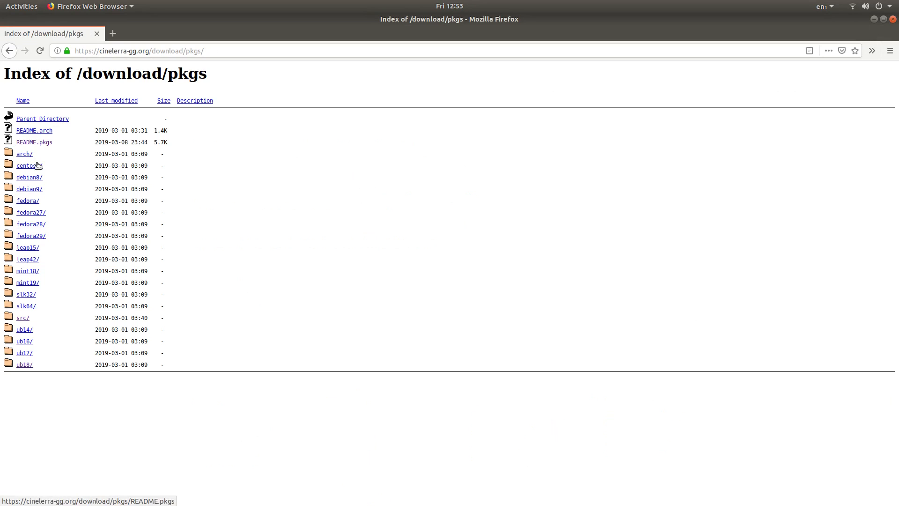
mouse_move(38, 236)
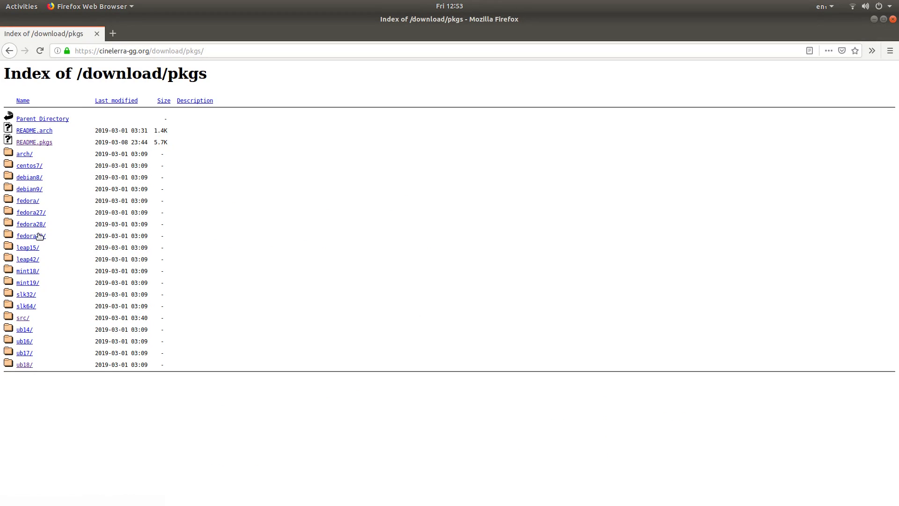
mouse_move(28, 334)
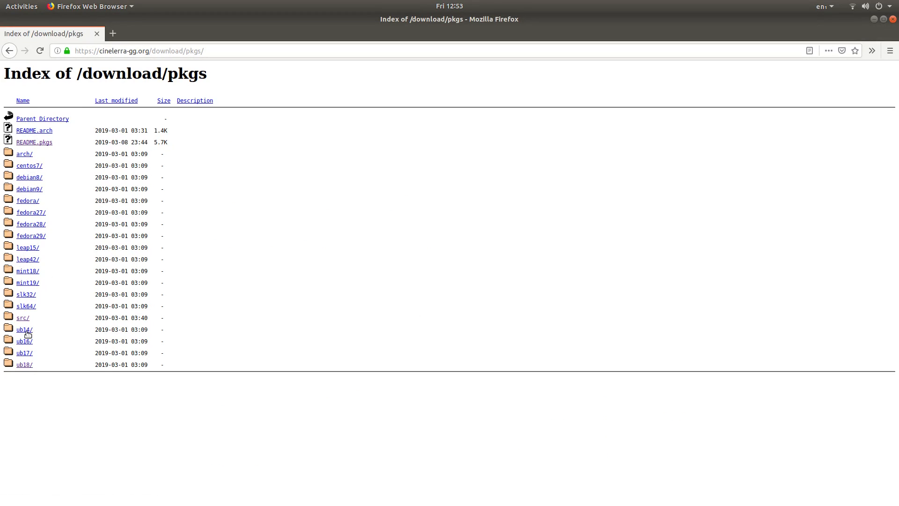
mouse_move(47, 218)
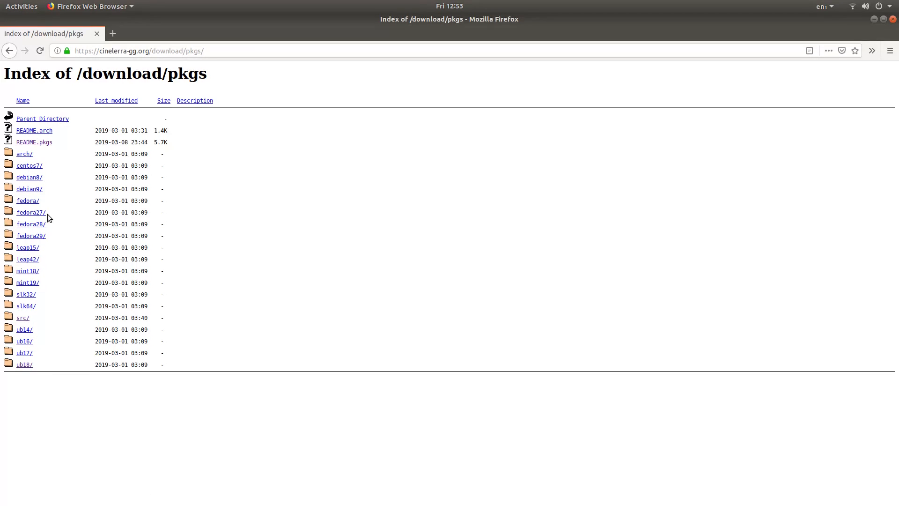
mouse_move(27, 365)
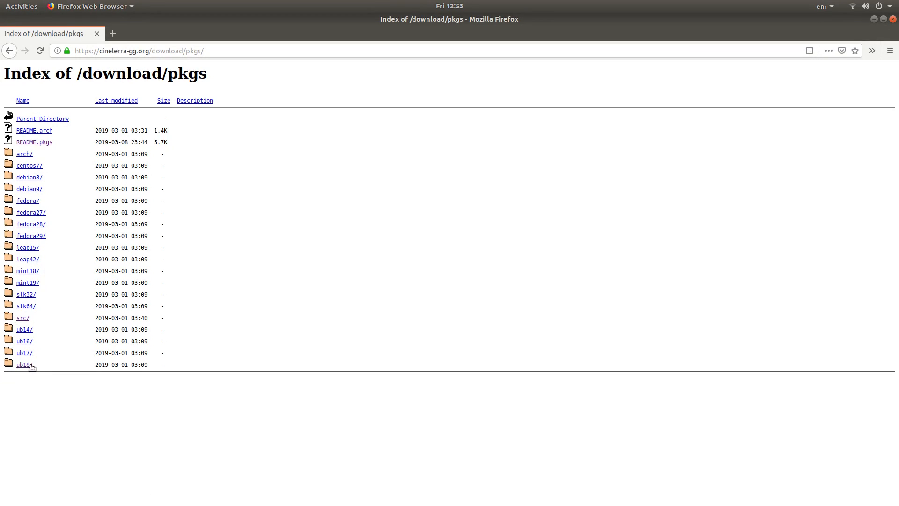
mouse_move(25, 364)
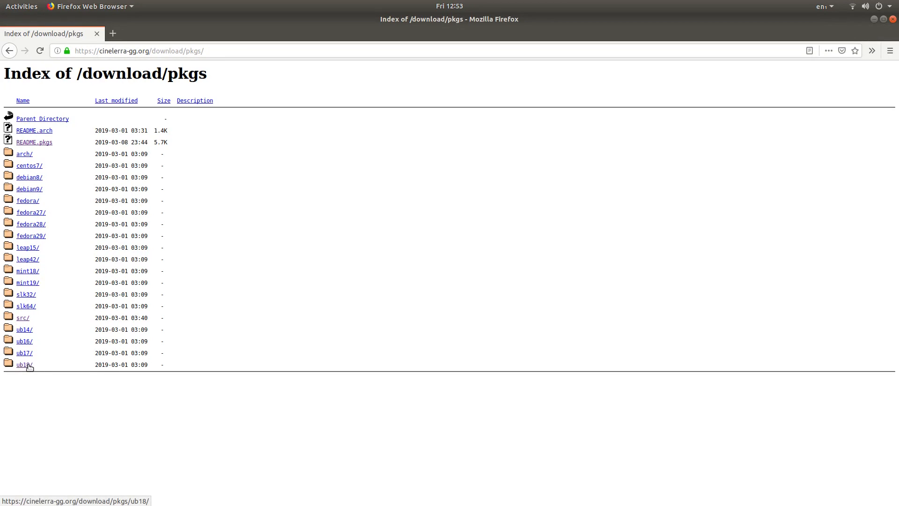
Download cin_5.1.ub18.04-20190228_amd64.deb from the ub18 folder, choosing Save File
click(24, 365)
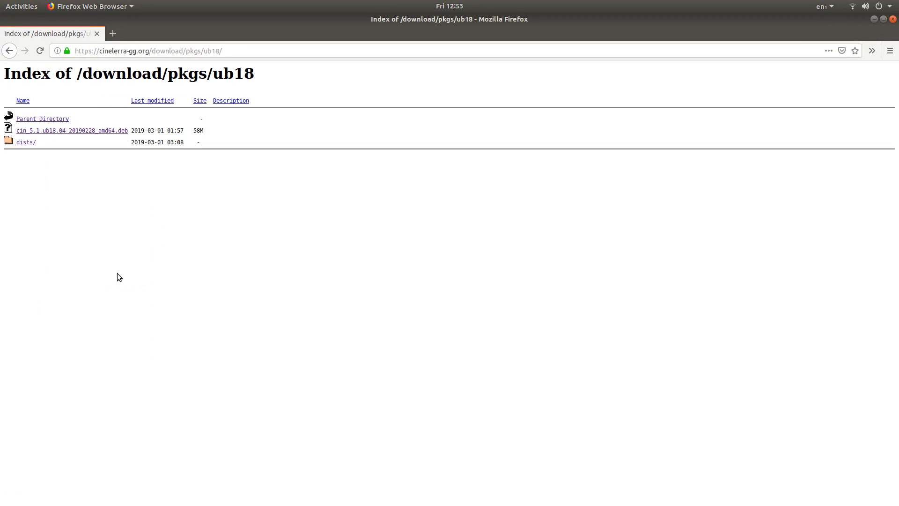
mouse_move(53, 131)
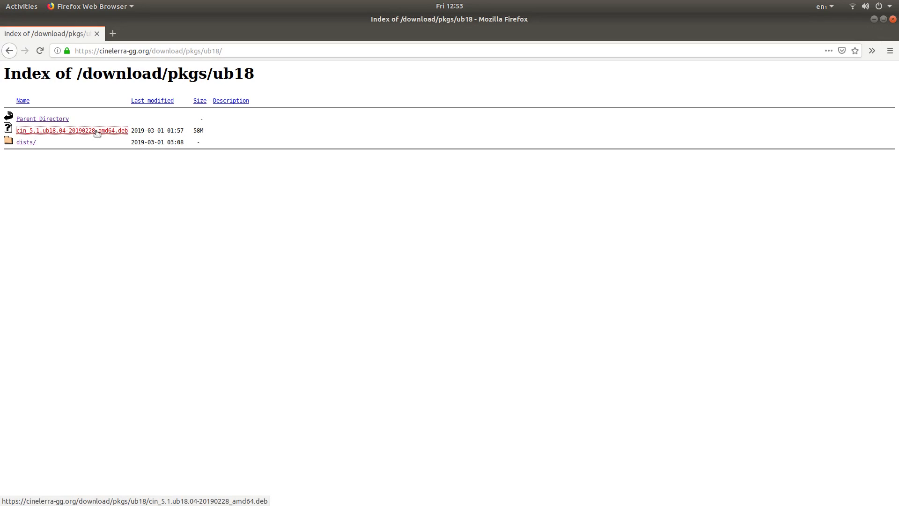
click(71, 130)
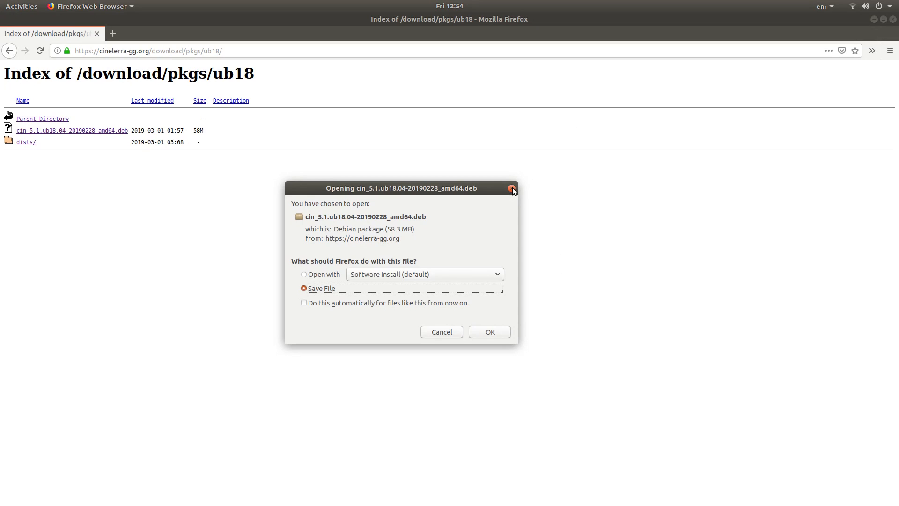
click(511, 189)
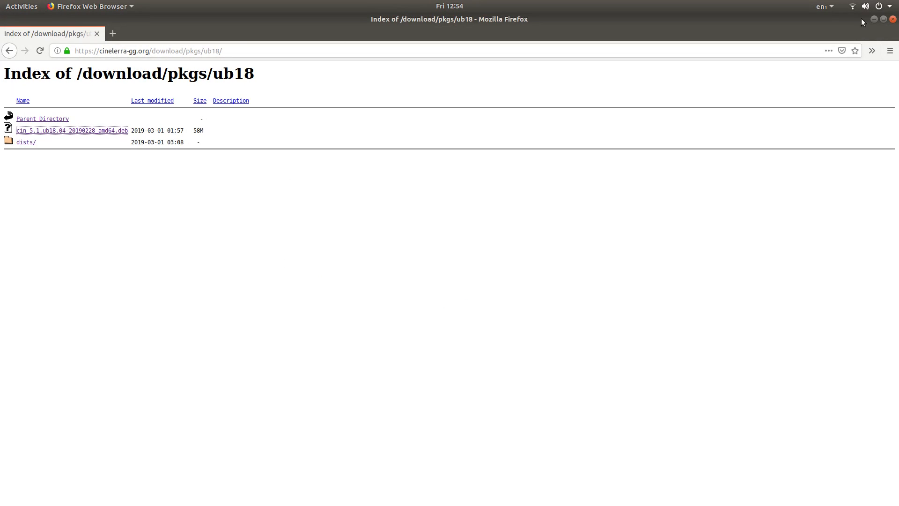
Minimise Firefox and open the Files manager on the Home folder
click(874, 18)
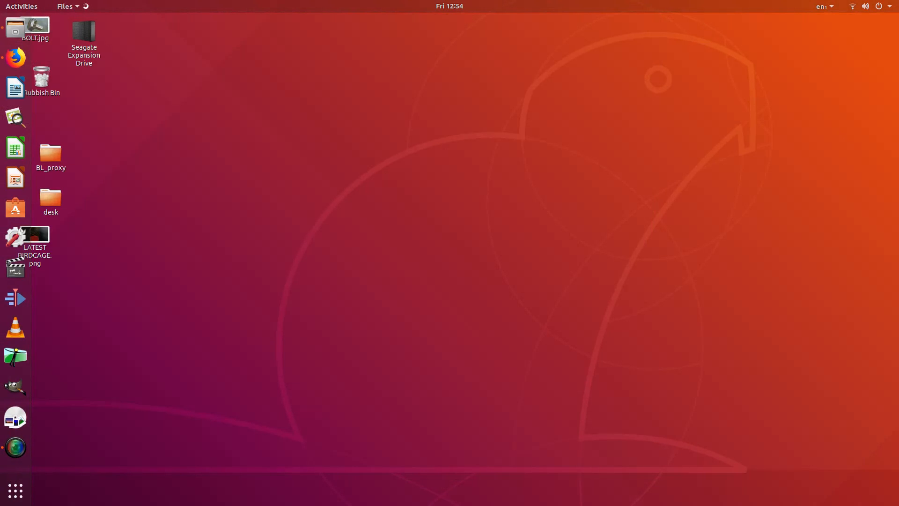
click(16, 86)
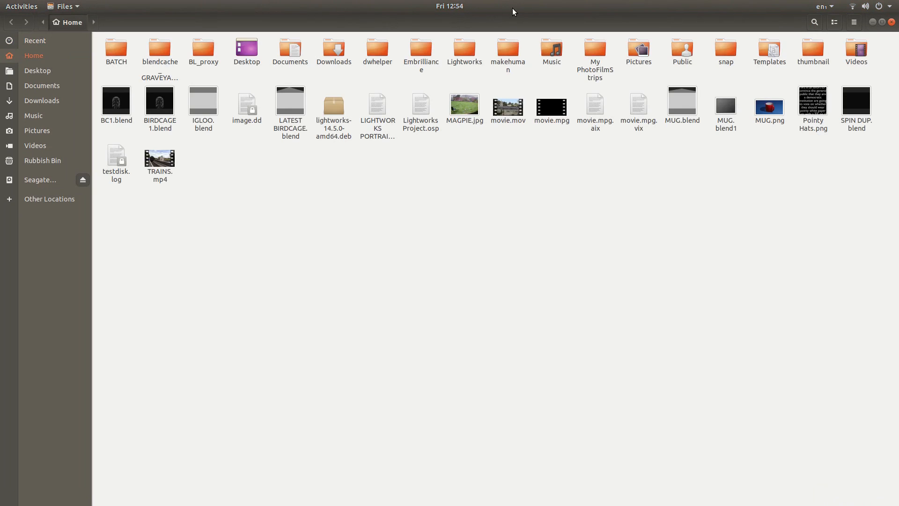
mouse_move(316, 86)
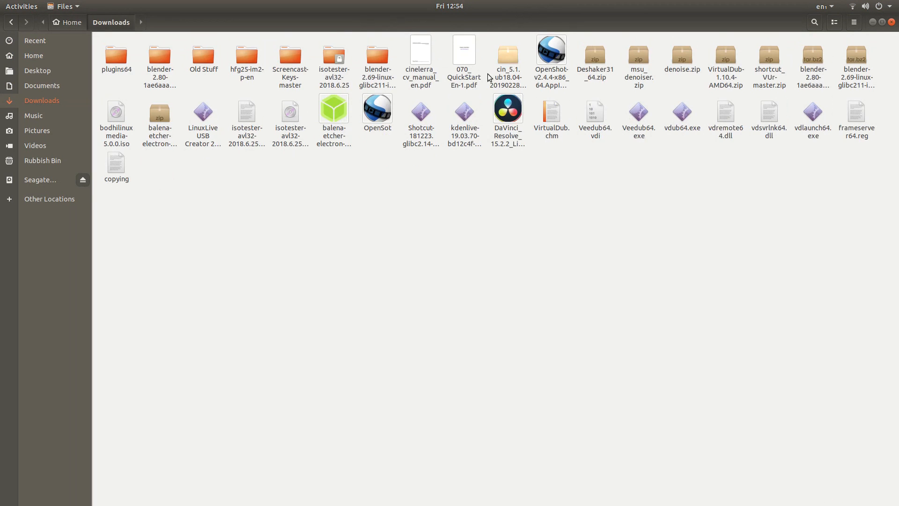
mouse_move(509, 76)
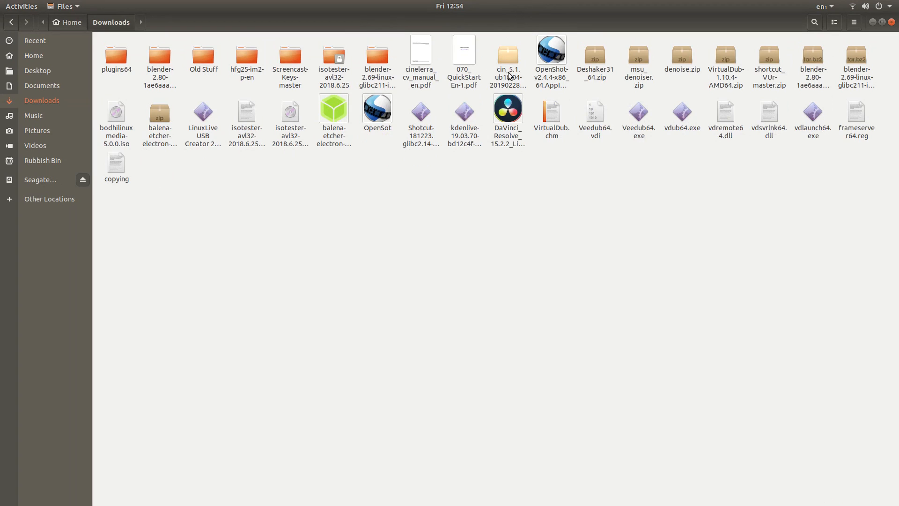
mouse_move(496, 84)
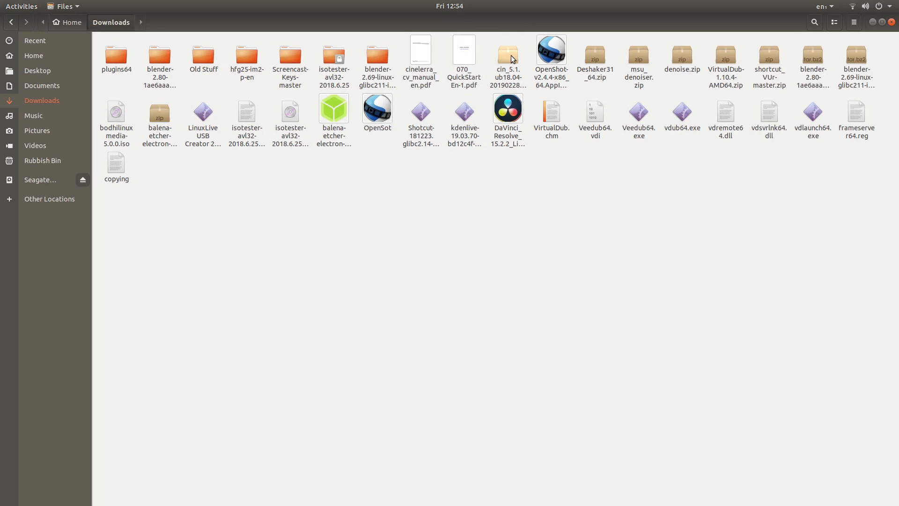
mouse_move(474, 62)
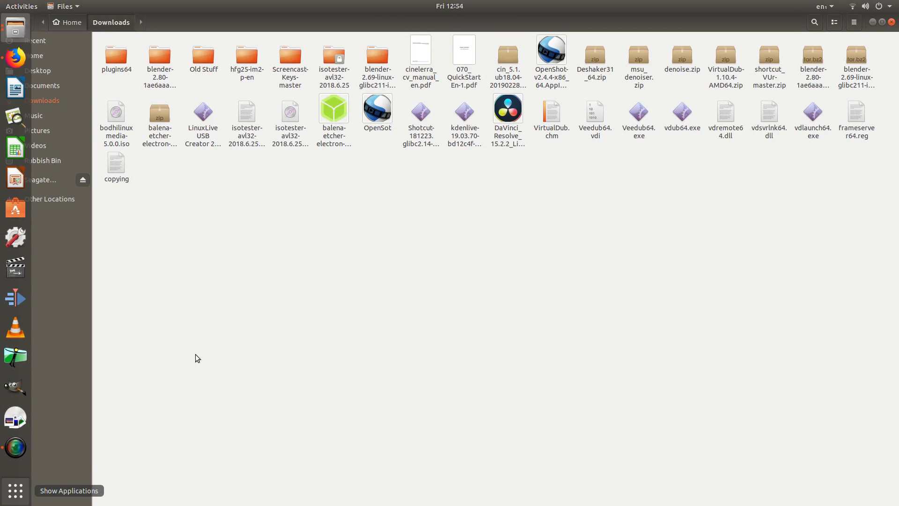
Show all installed applications in GNOME Shell to find the cin launcher
click(16, 492)
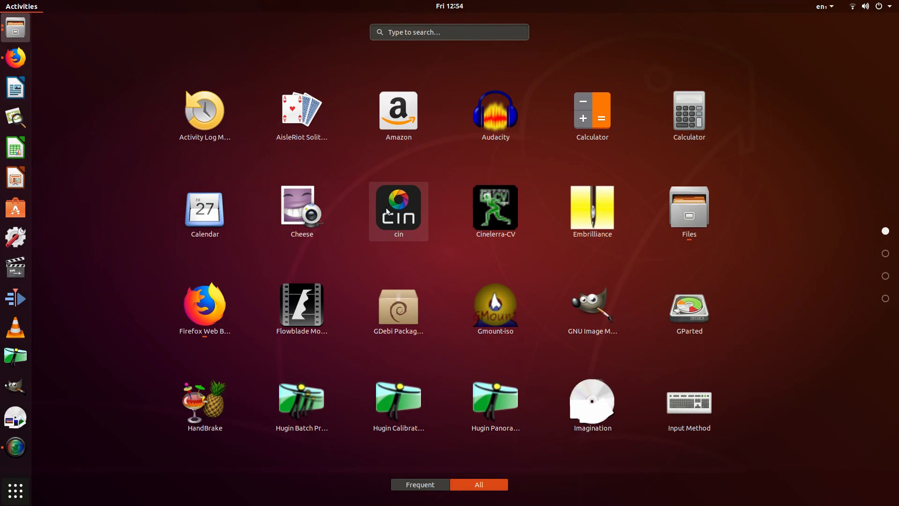
mouse_move(390, 219)
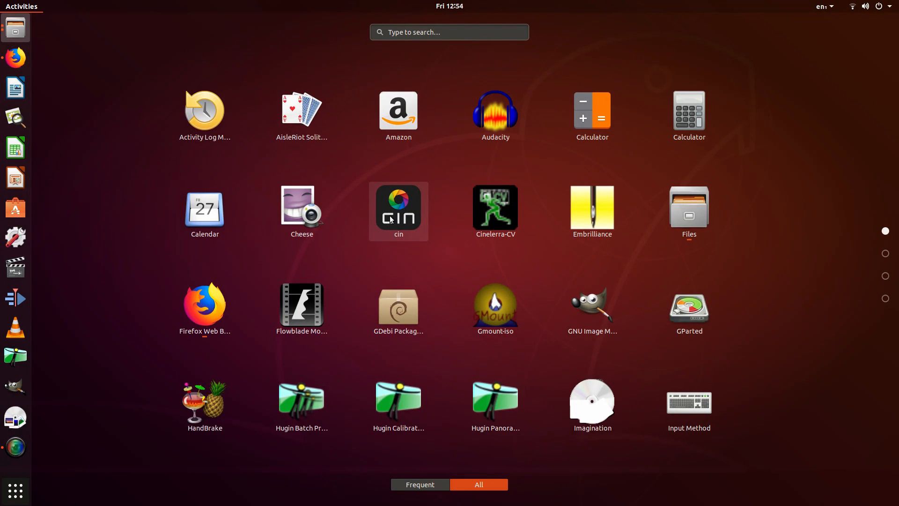
mouse_move(398, 217)
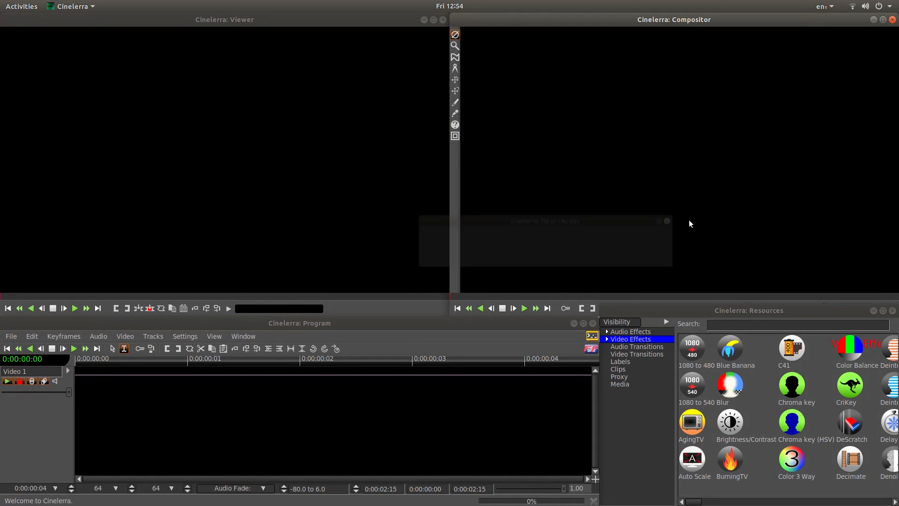
click(666, 221)
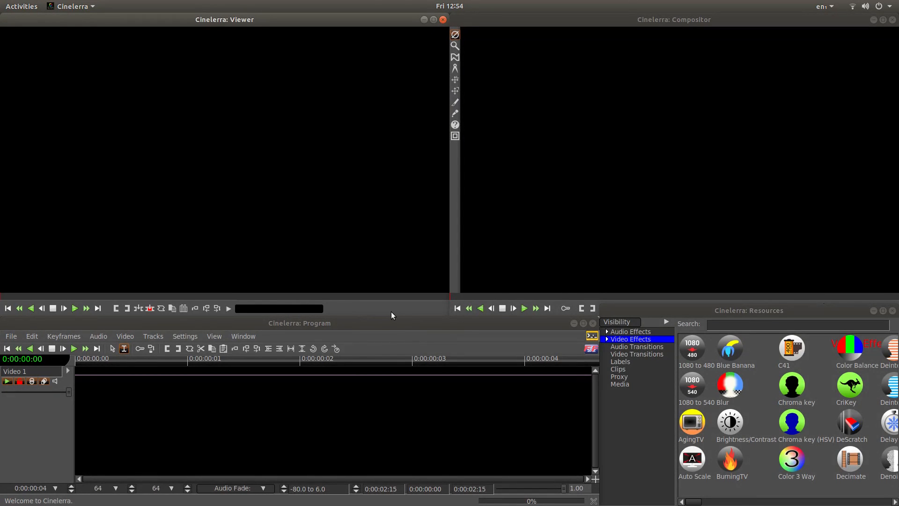
mouse_move(410, 314)
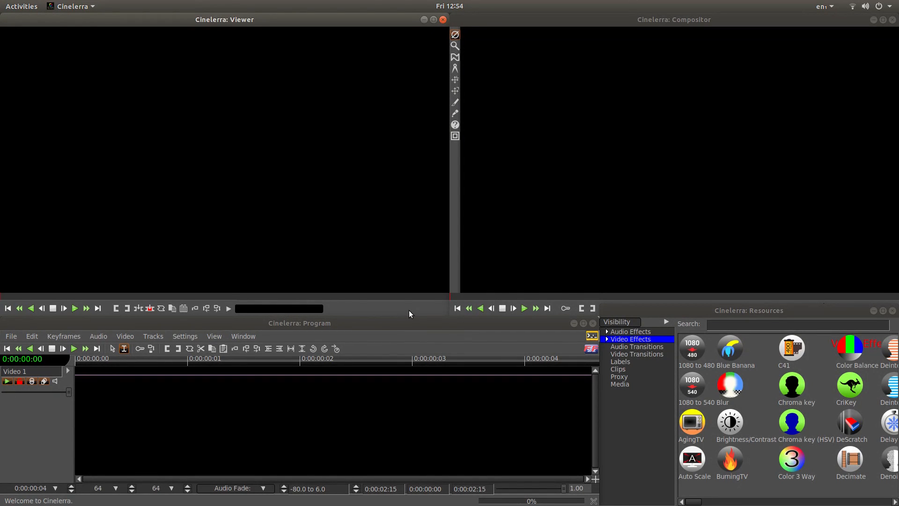